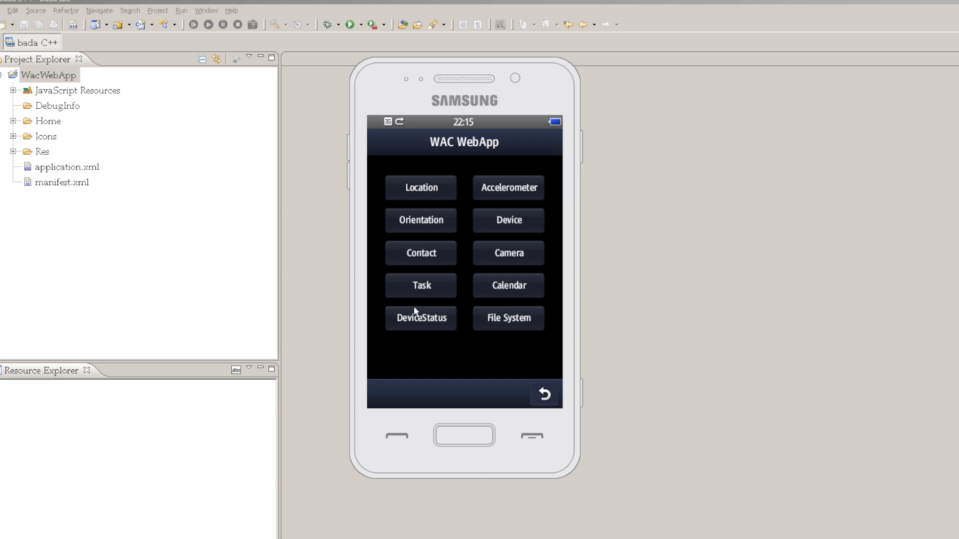
Open the DeviceStatus demo from the WAC WebApp menu in the emulator.
left_click(420, 317)
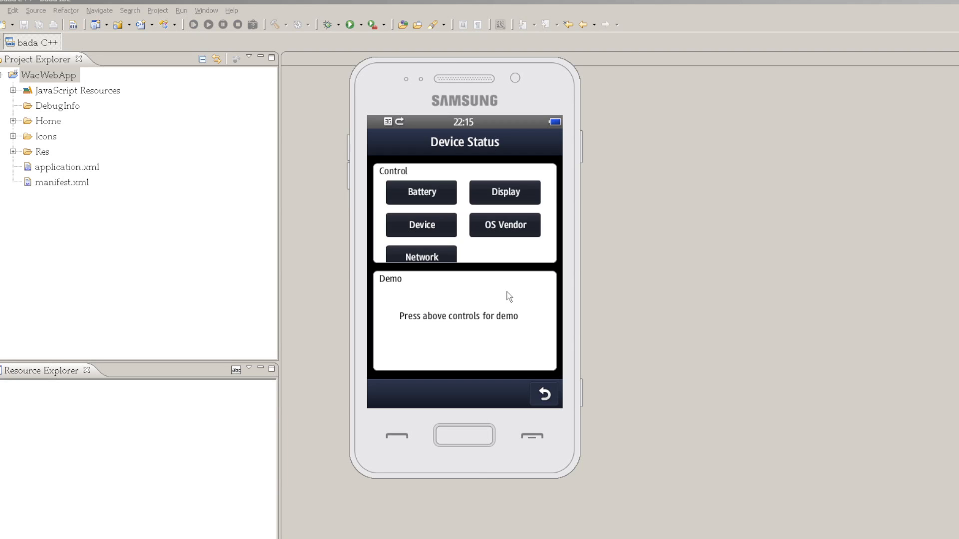
left_click(421, 192)
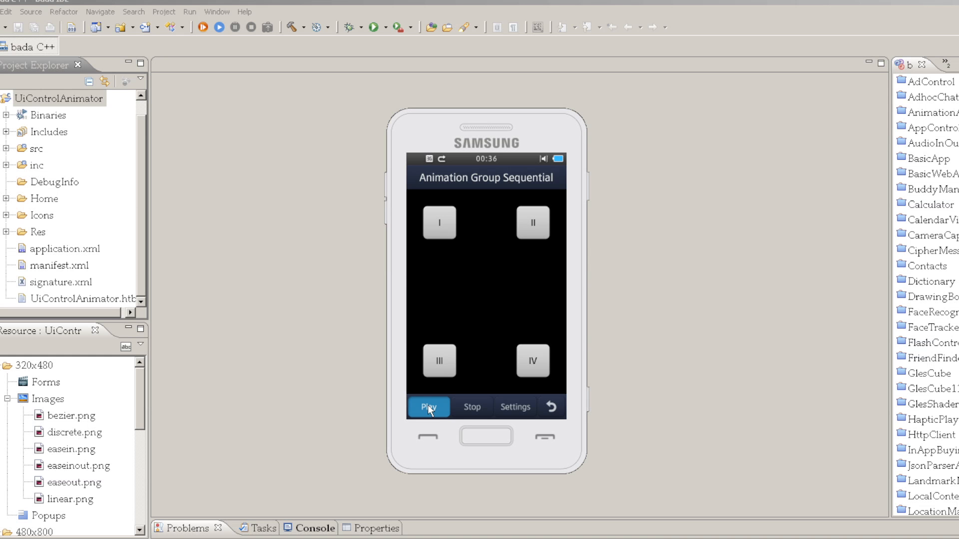
Play the Animation Group Sequential demo in the UiControlAnimator sample.
left_click(428, 406)
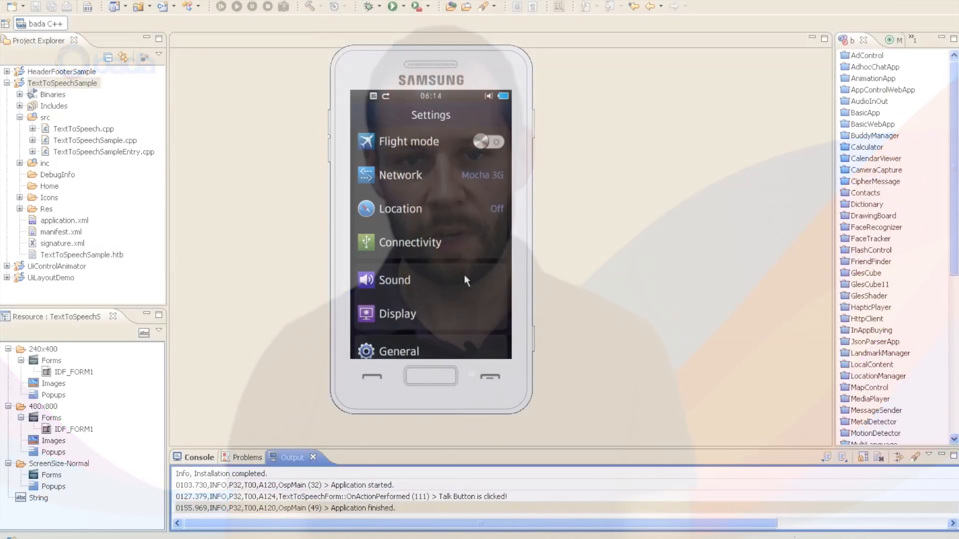
Scroll the emulator Settings, then browse the Event Injector's Location and Sensors tabs.
scroll("down", 3)
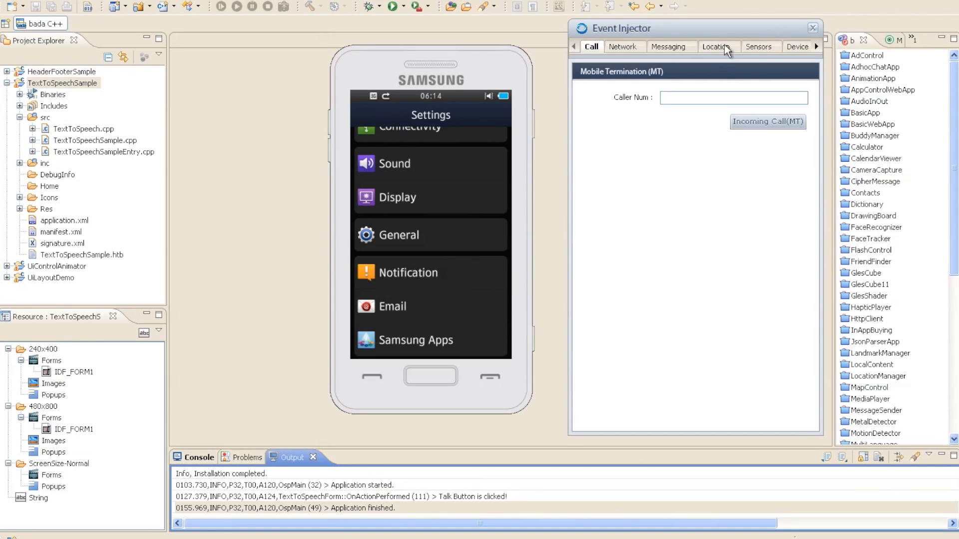
left_click(716, 47)
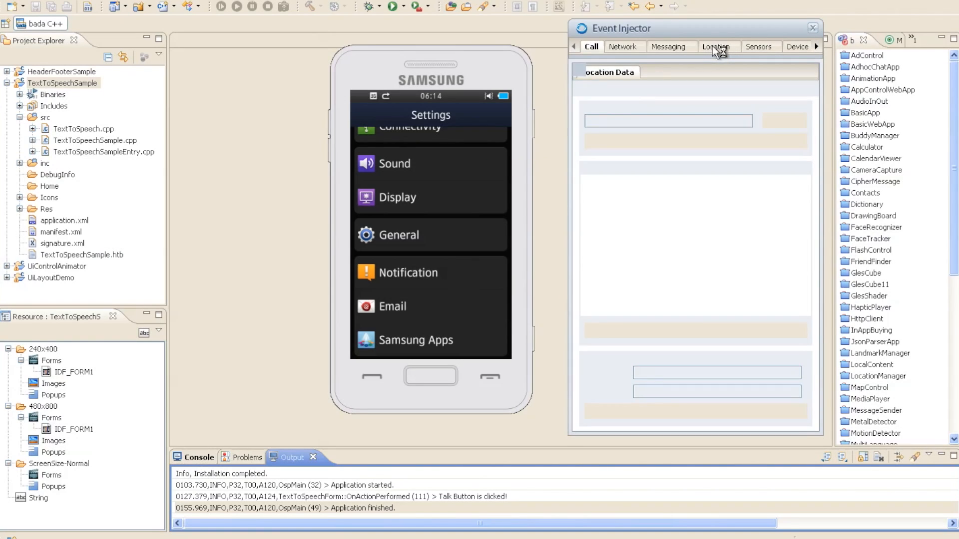
left_click(760, 47)
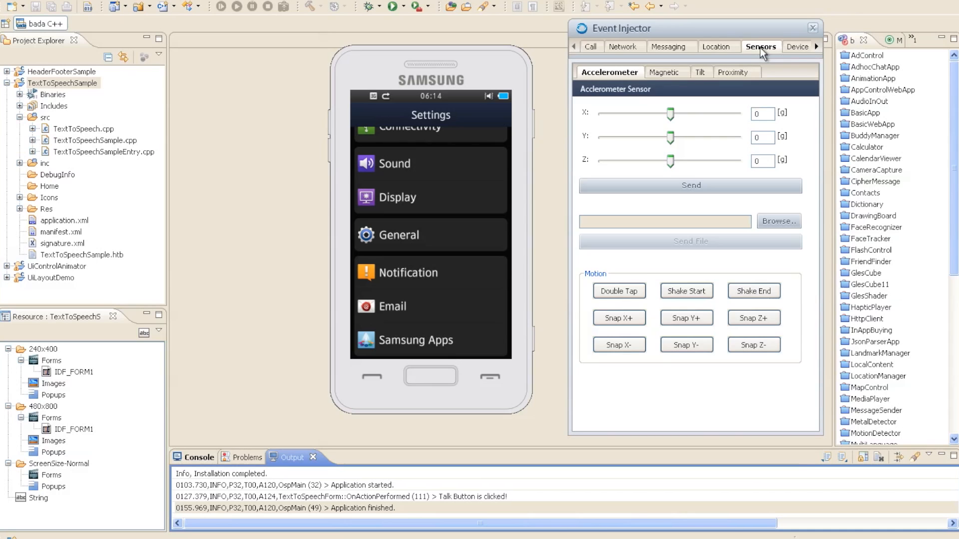
left_click(796, 47)
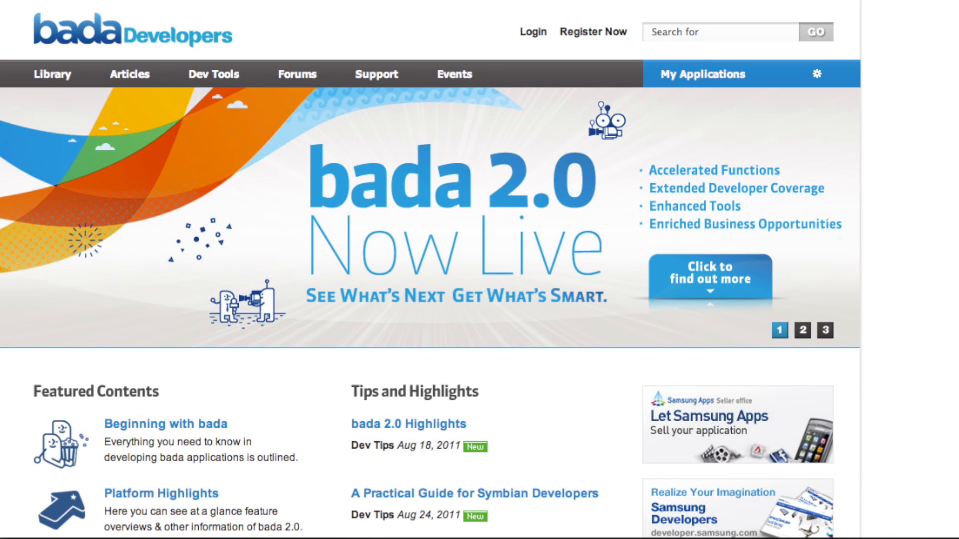
Switch the homepage banner to the bada Developer Day 2011 Global Tour slide.
left_click(802, 331)
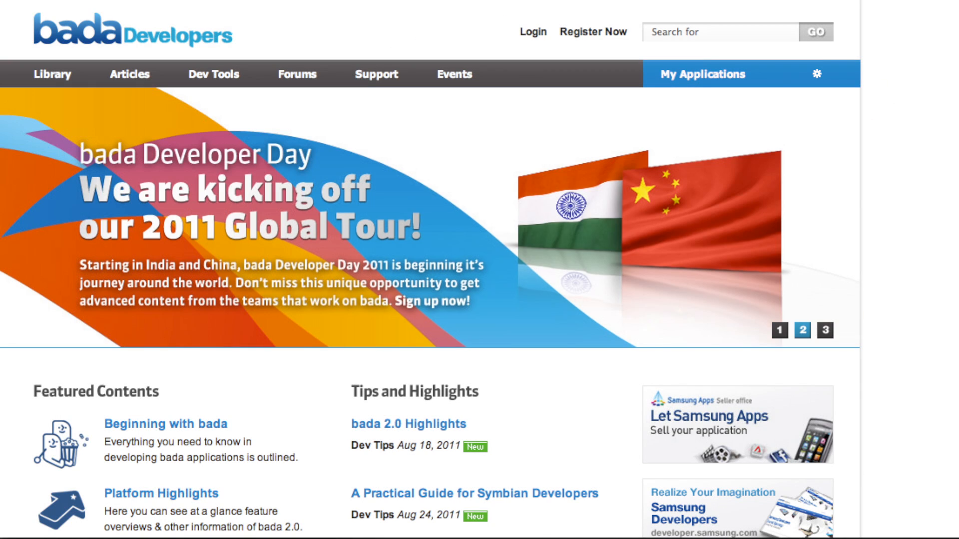